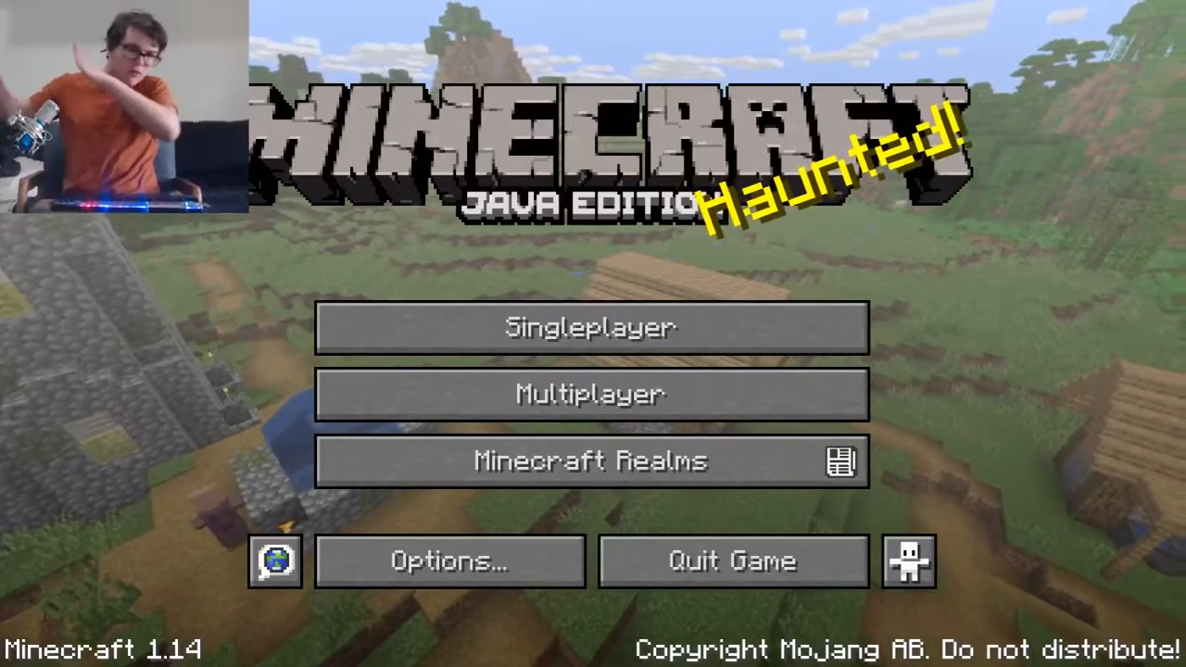
mouse_move(590, 328)
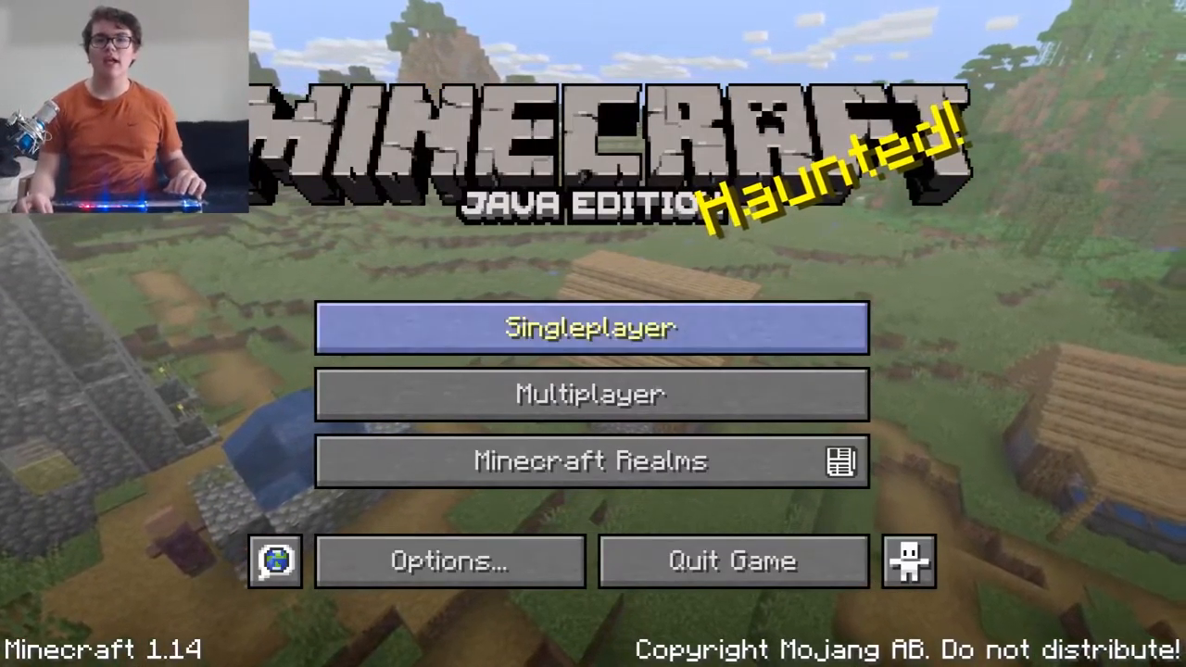
Start a new singleplayer world and switch its game mode to Creative.
click(589, 326)
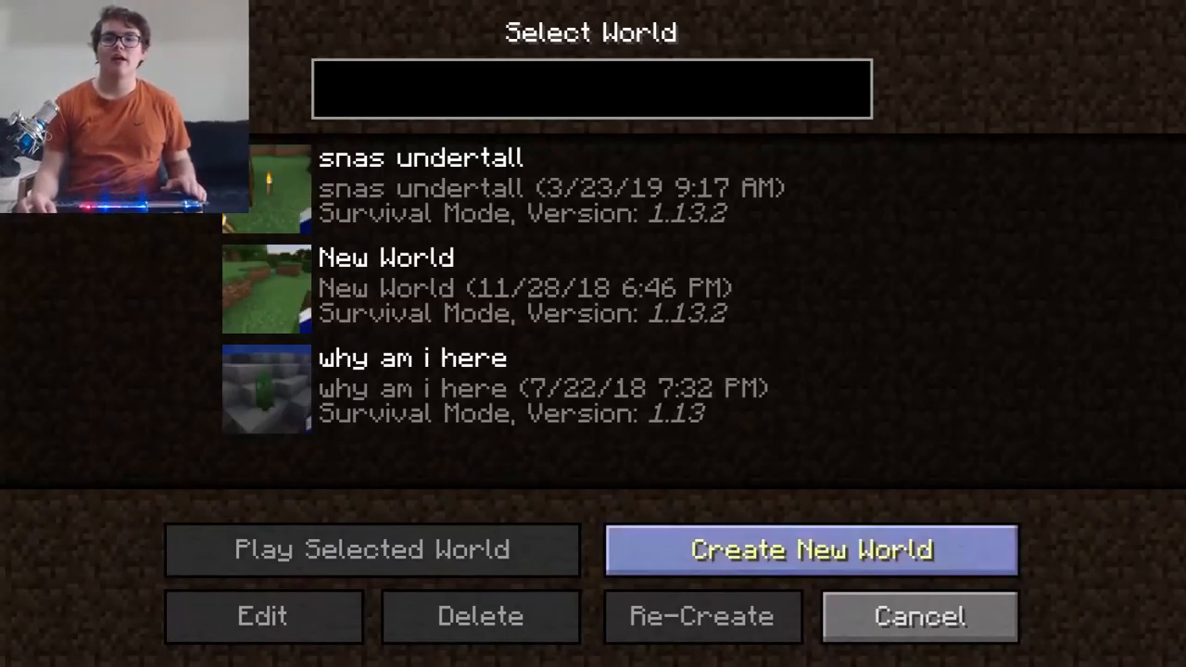
click(810, 548)
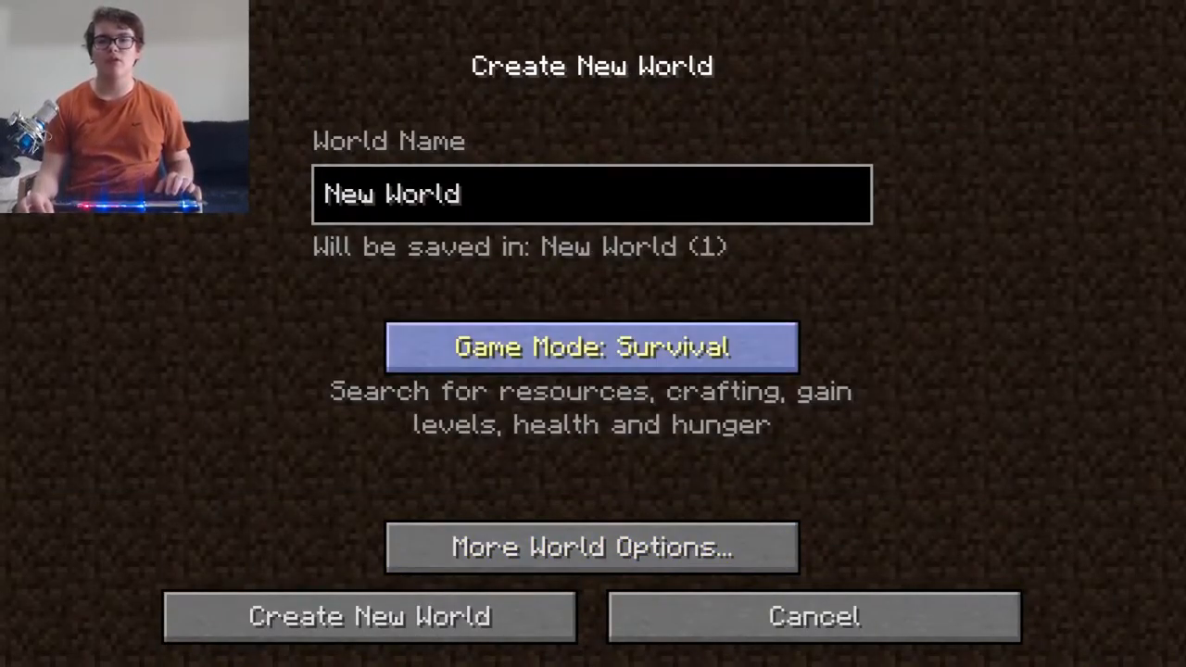
mouse_move(593, 509)
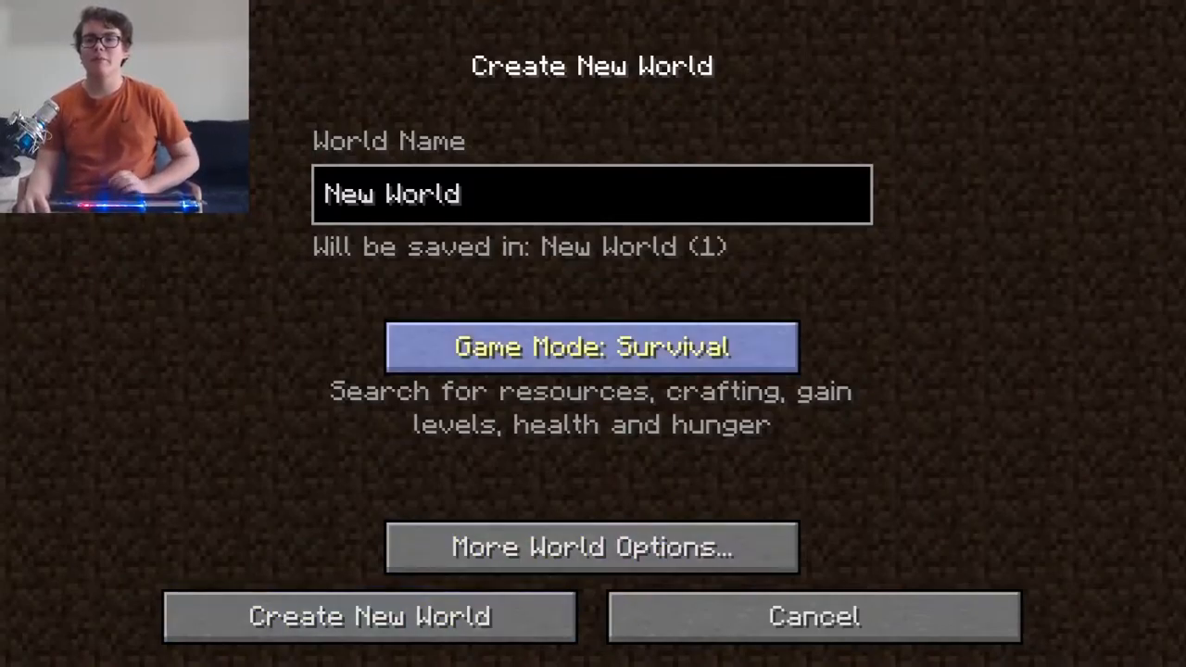
click(589, 347)
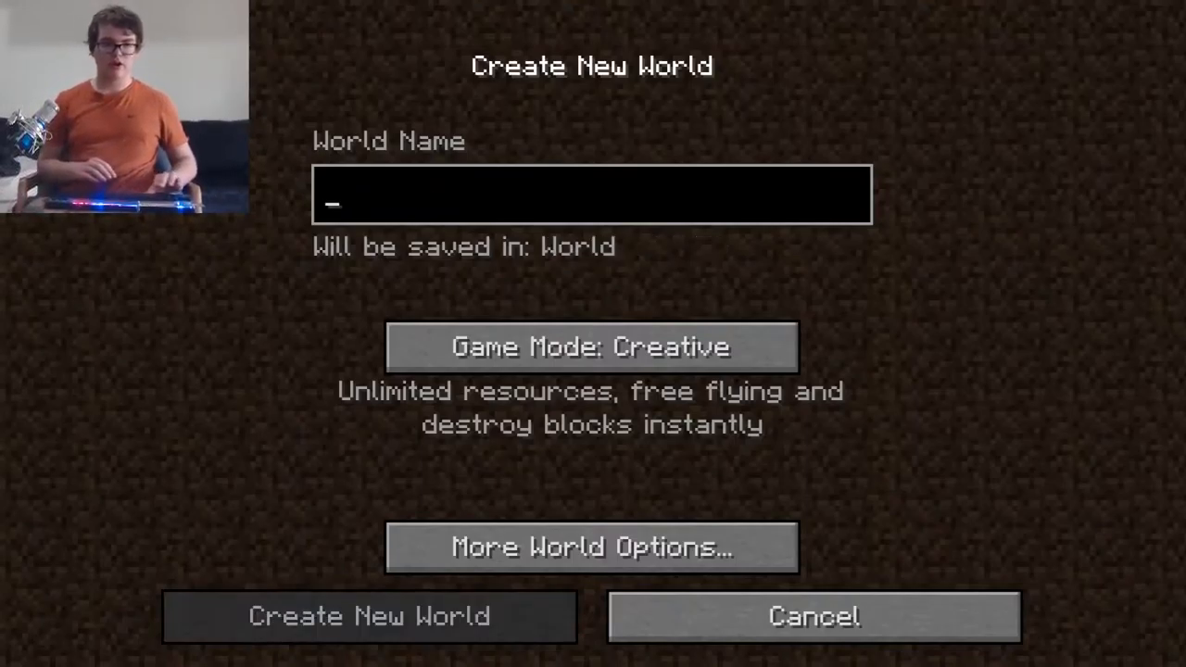
Name the world 'Why Are We Still Here', fixing the typo at the end.
text(Why)
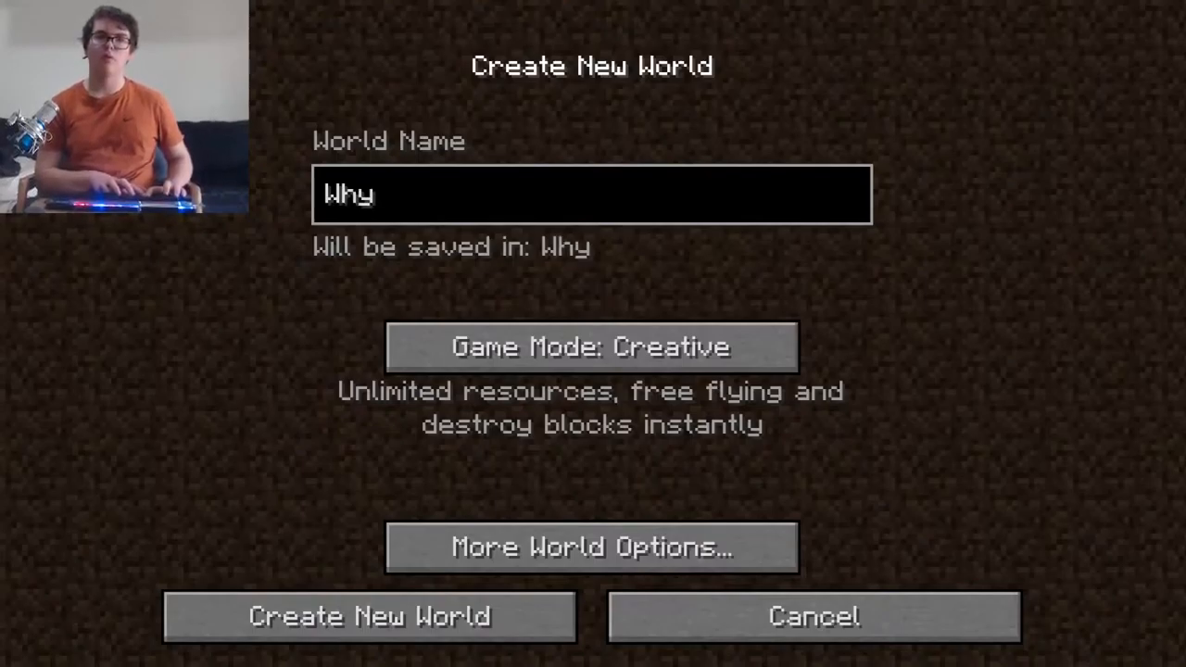
text(Am)
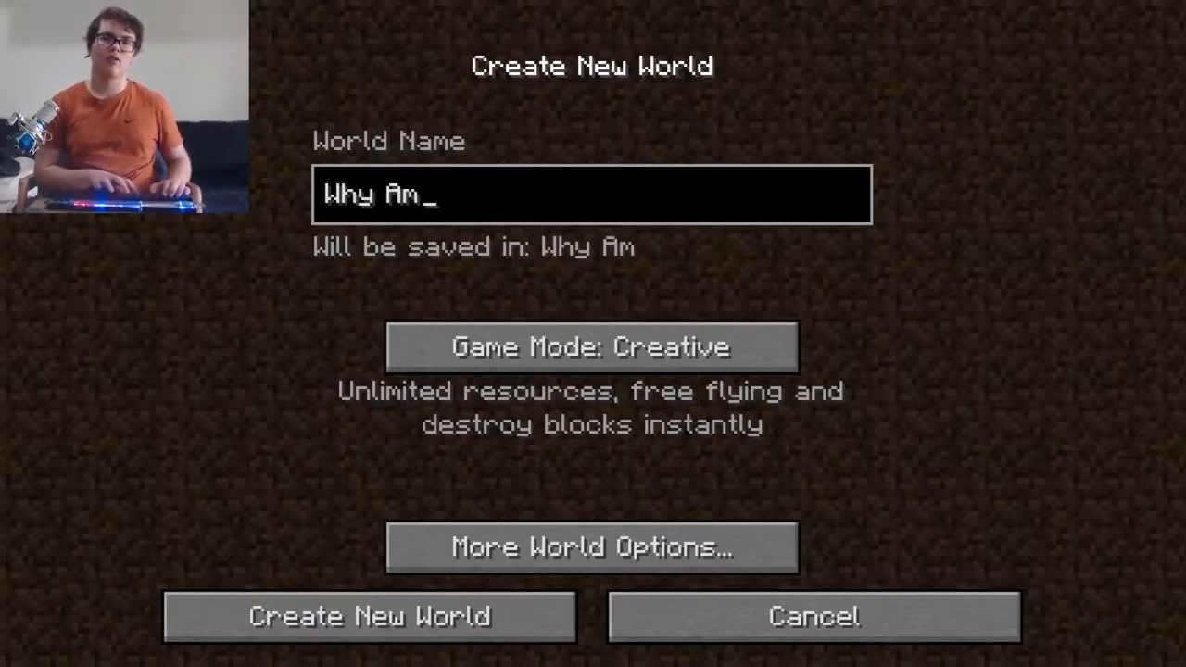
text(re We)
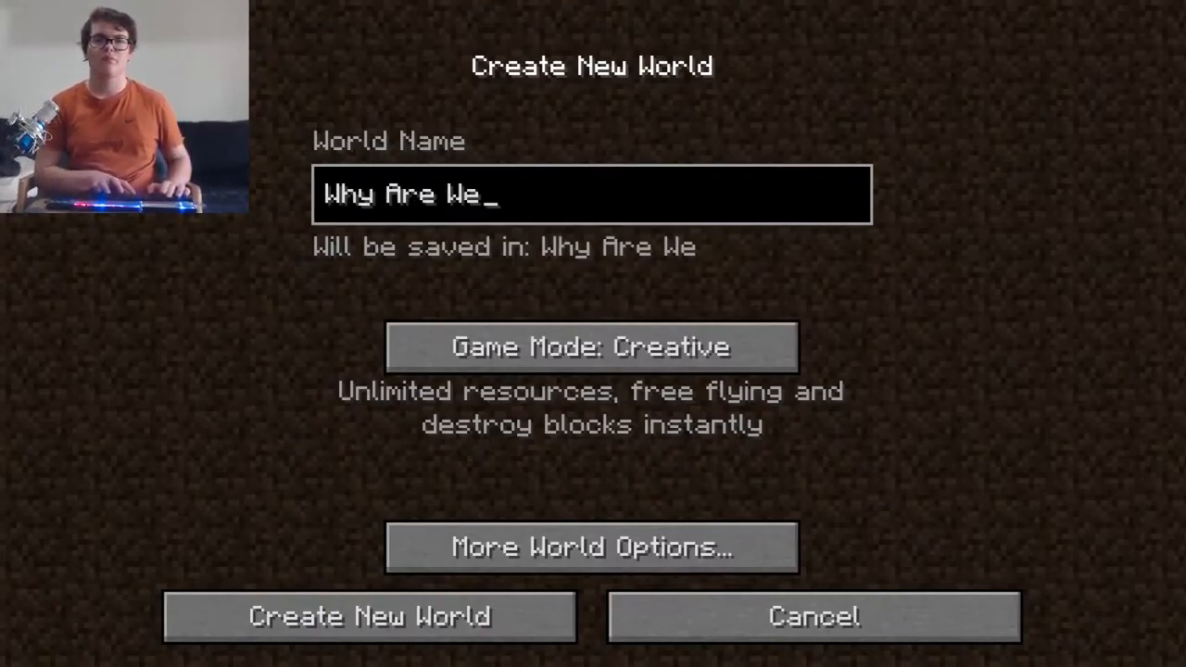
text(Stil)
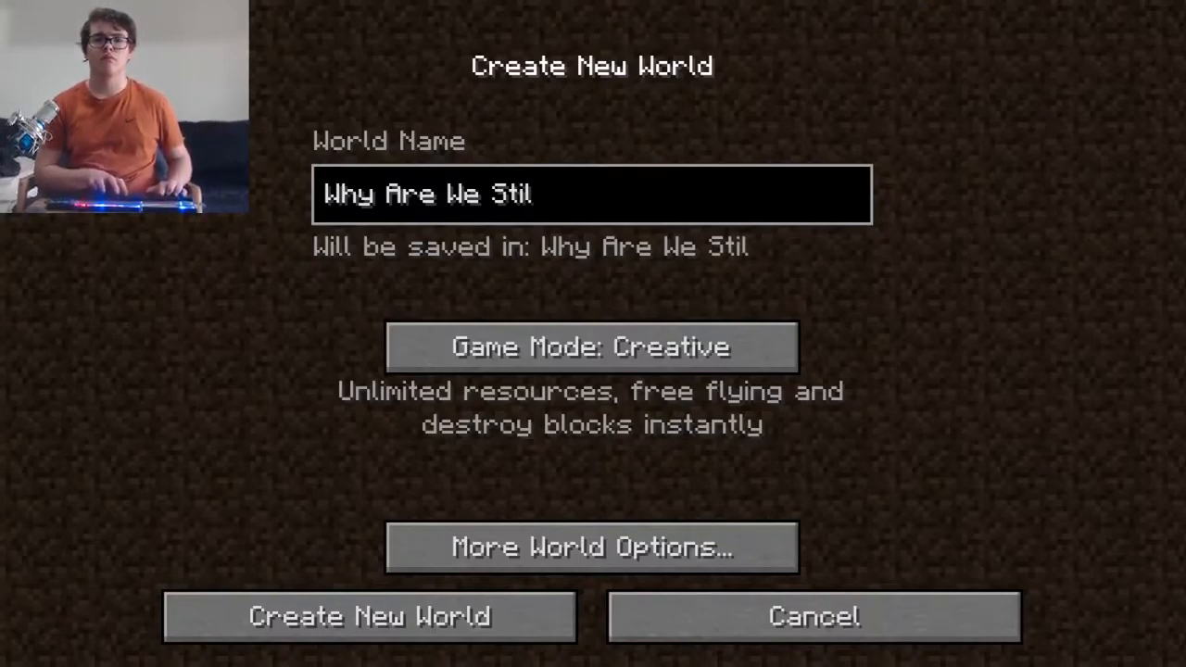
text(lY)
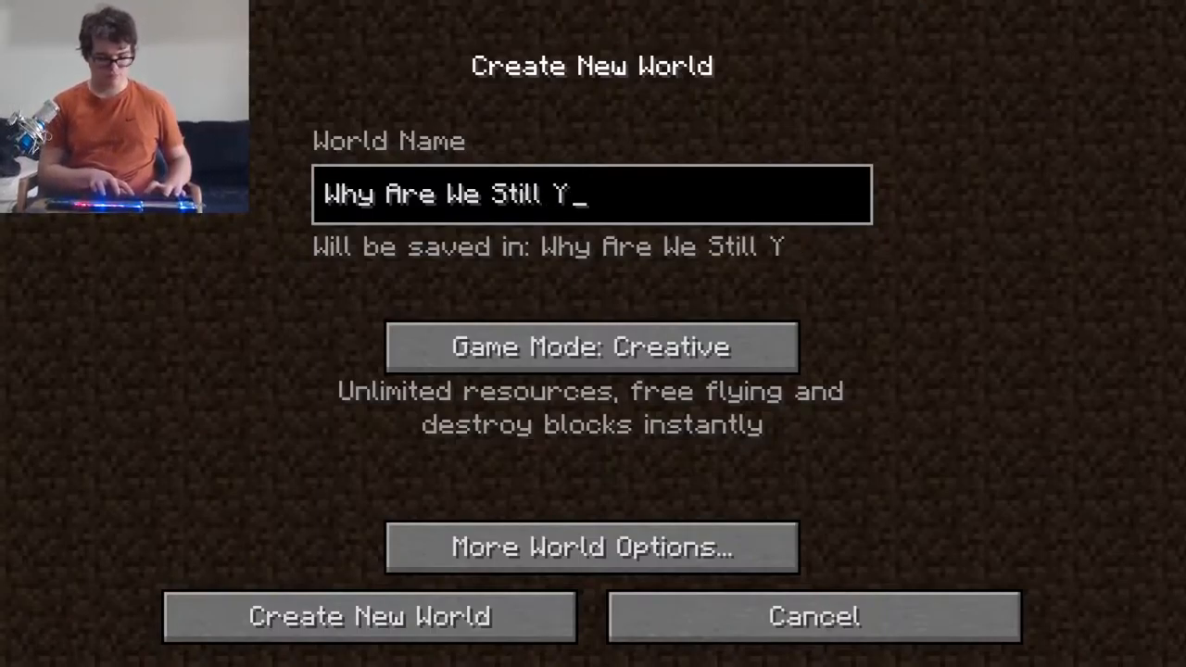
text(erre)
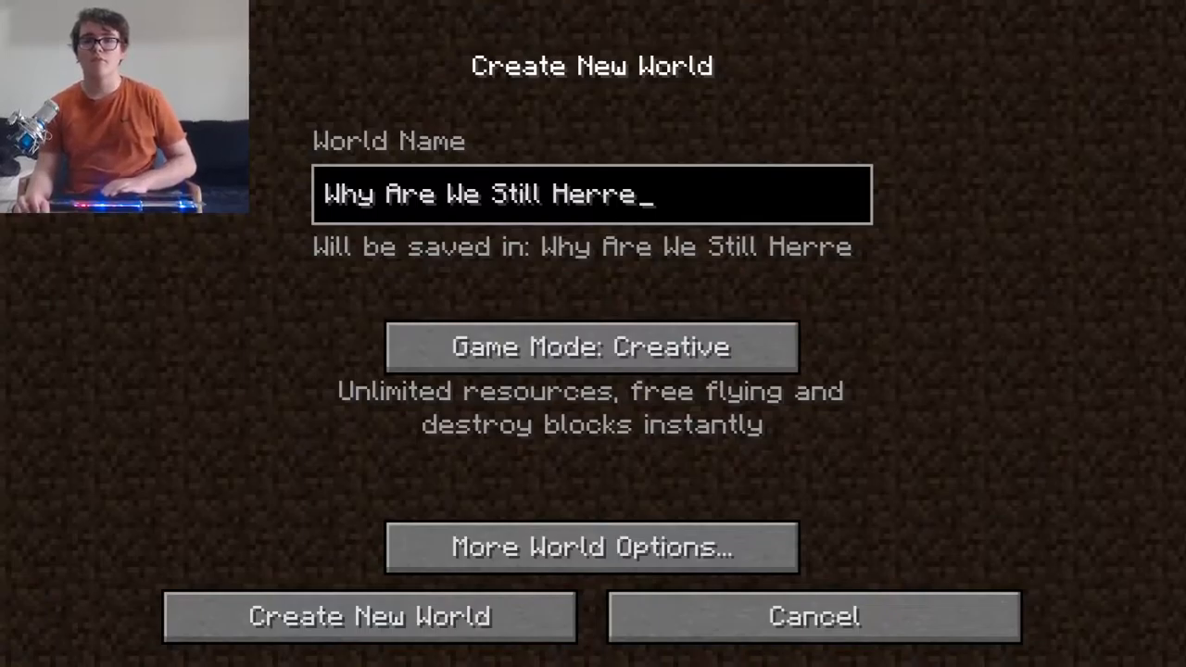
key(BackSpace)
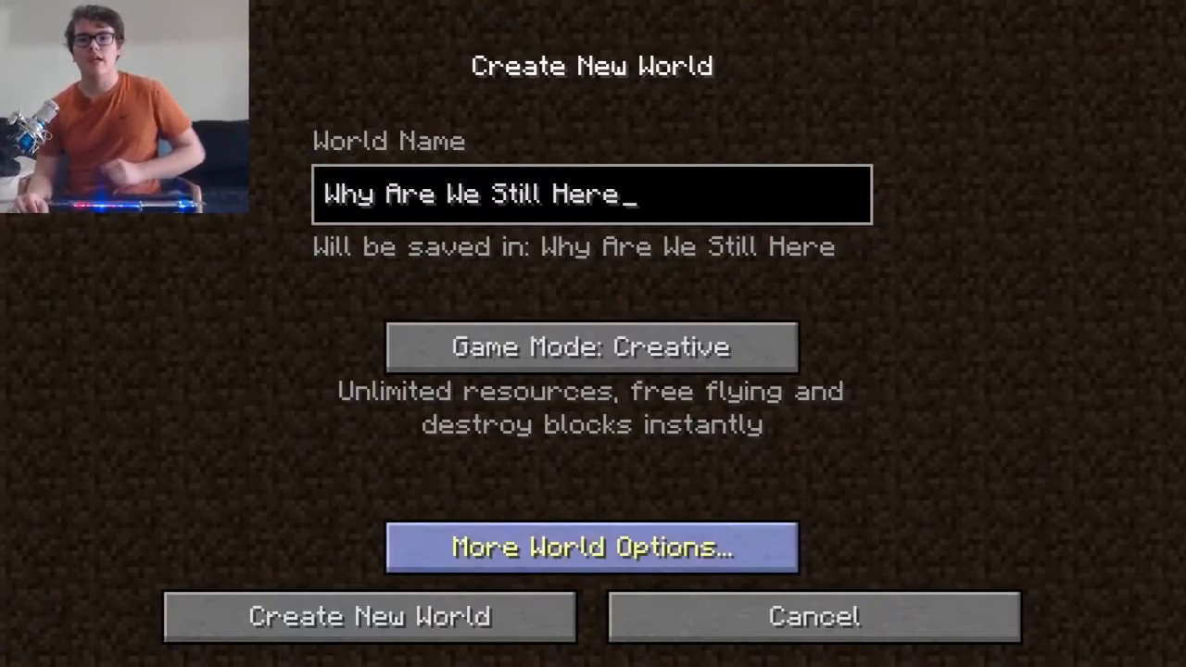
click(591, 544)
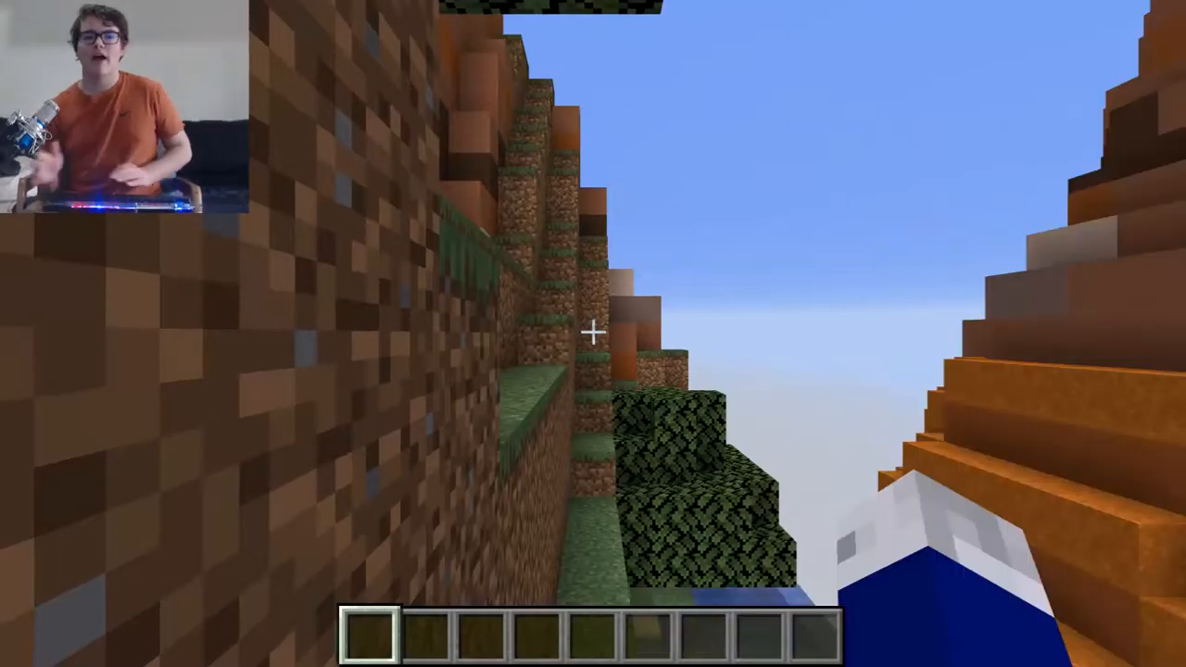
mouse_move(593, 333)
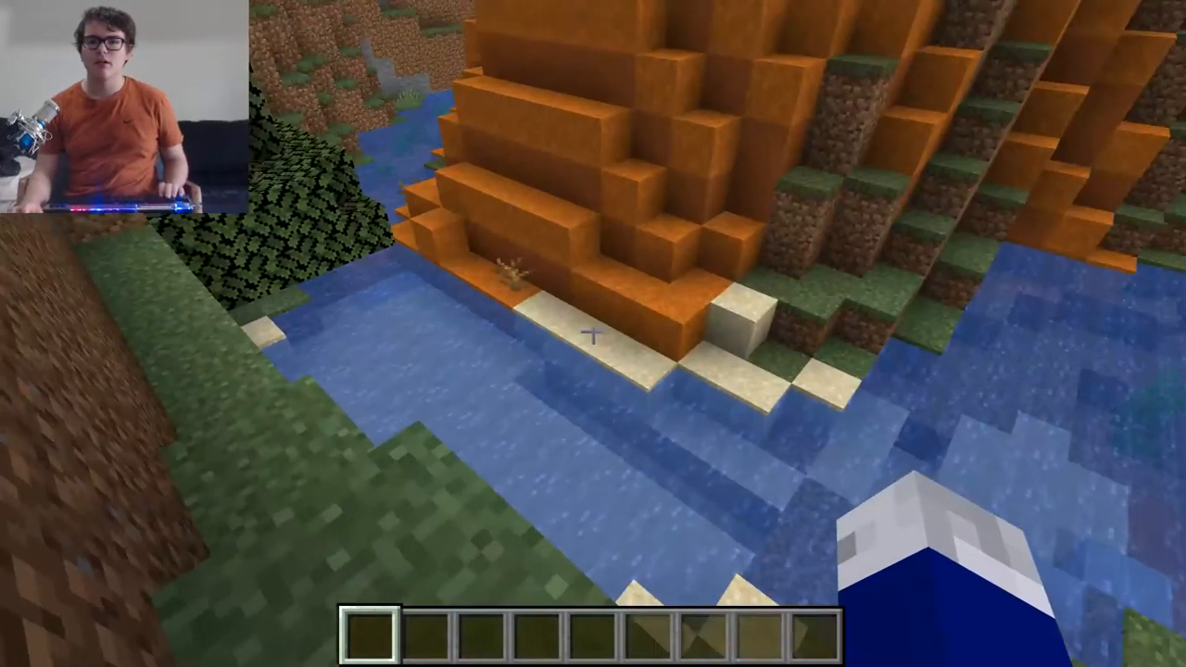
mouse_move(593, 334)
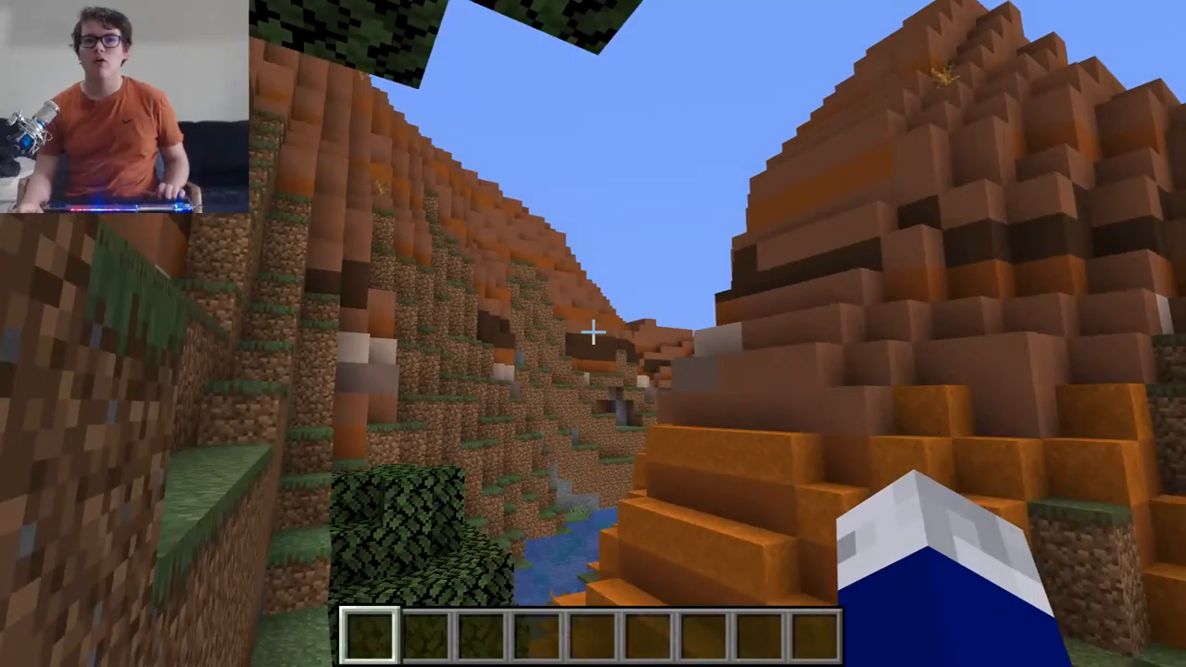
mouse_move(593, 333)
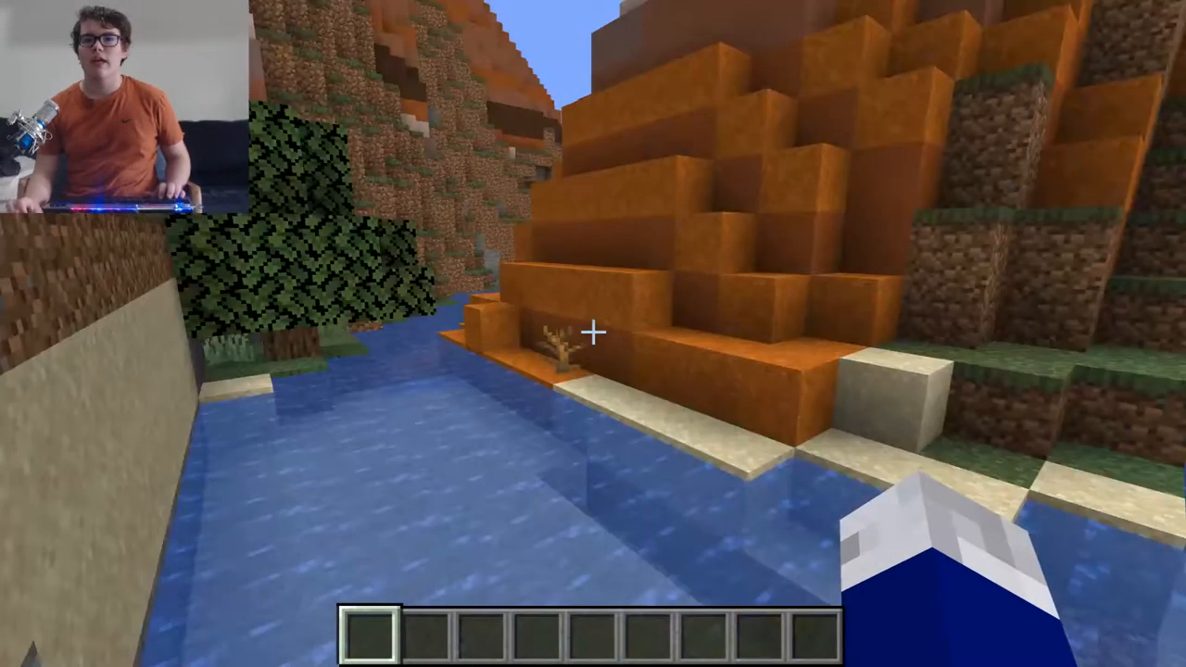
mouse_move(593, 333)
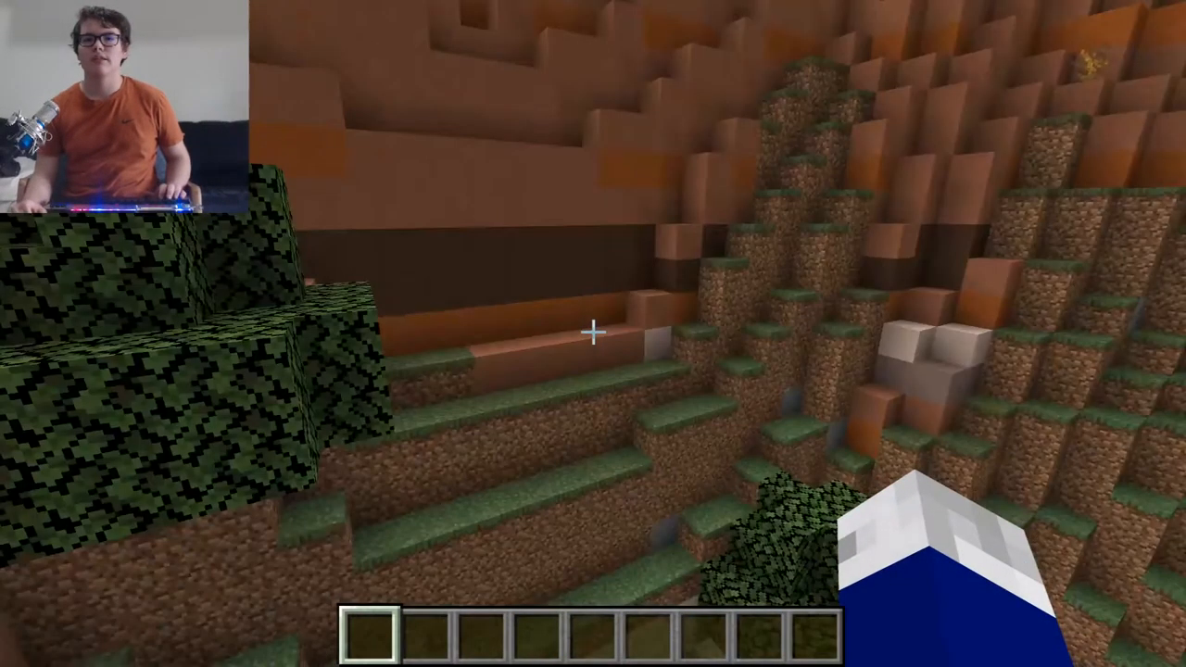
mouse_move(593, 333)
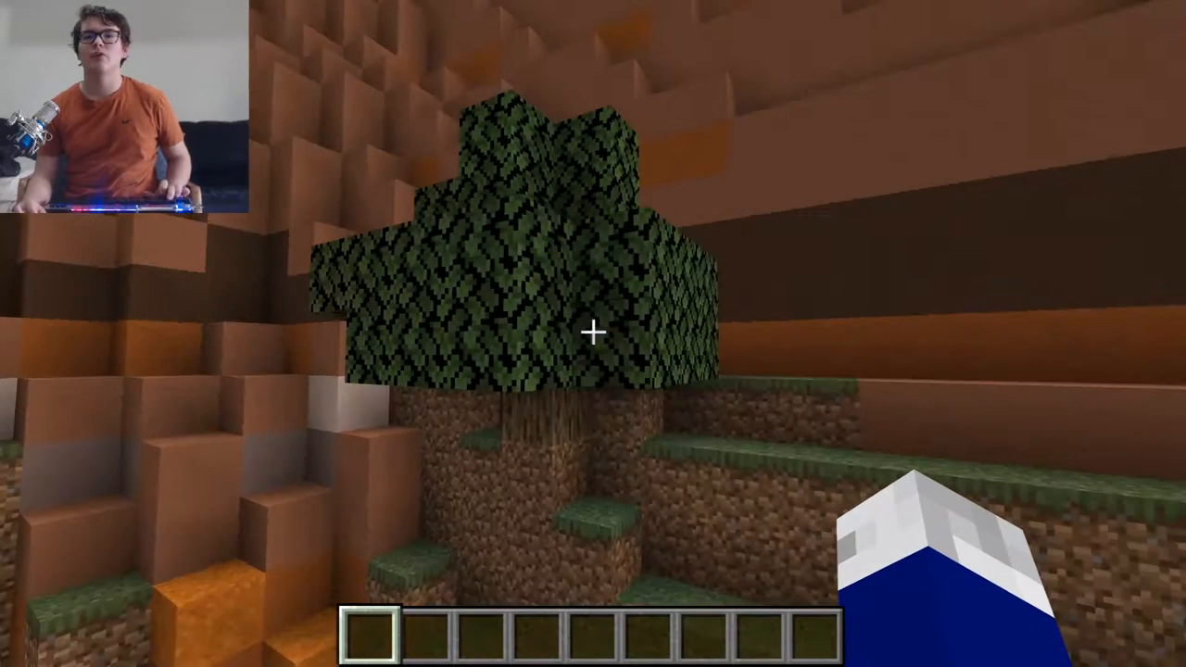
mouse_move(593, 334)
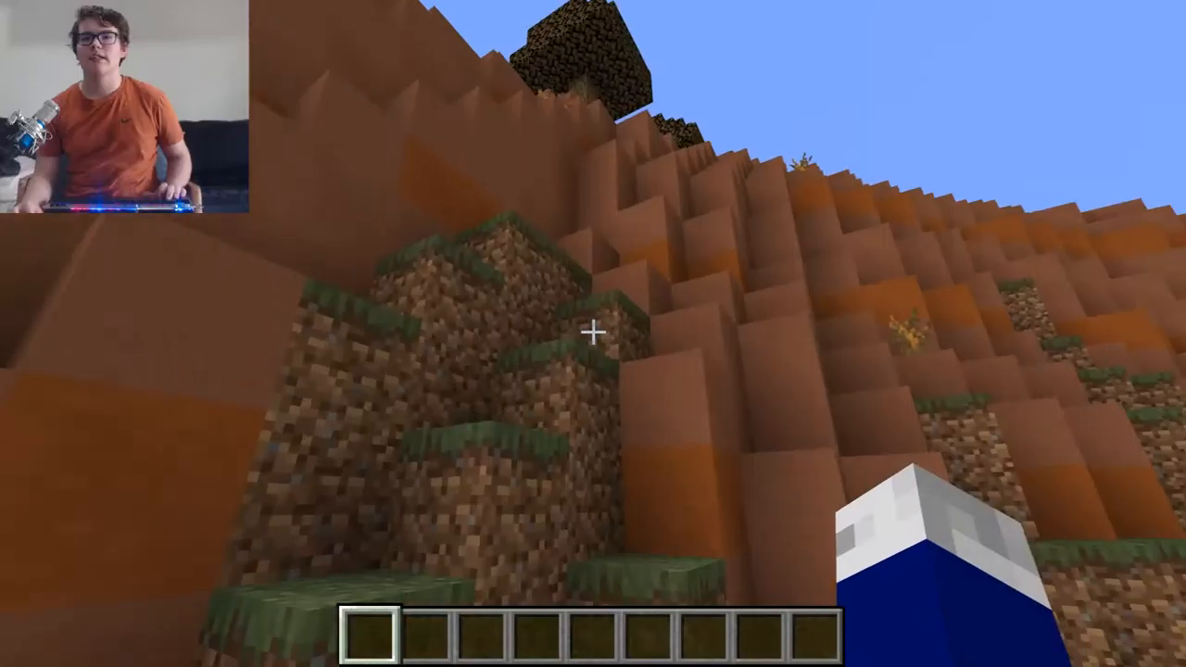
mouse_move(593, 333)
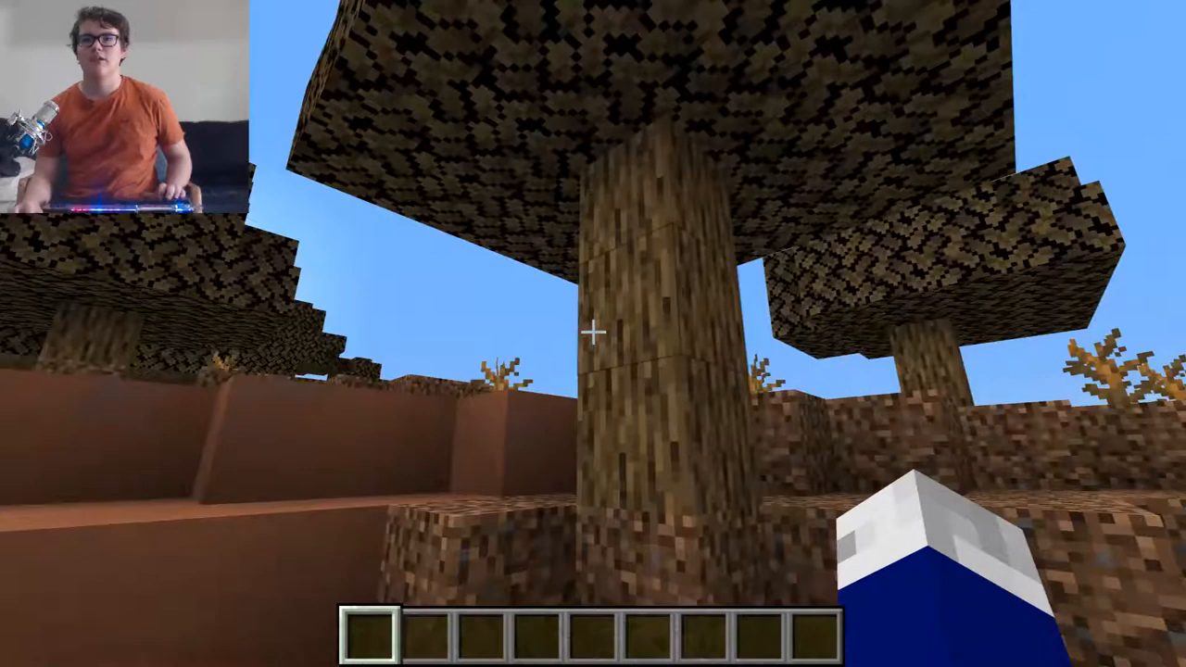
mouse_move(593, 333)
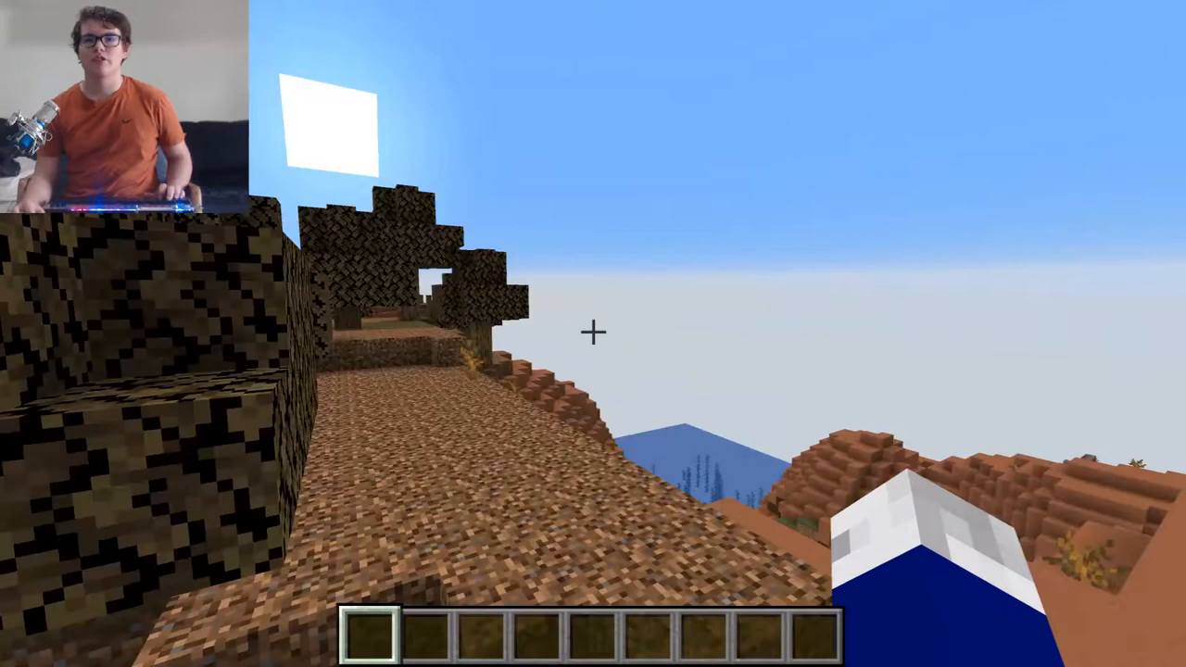
mouse_move(593, 333)
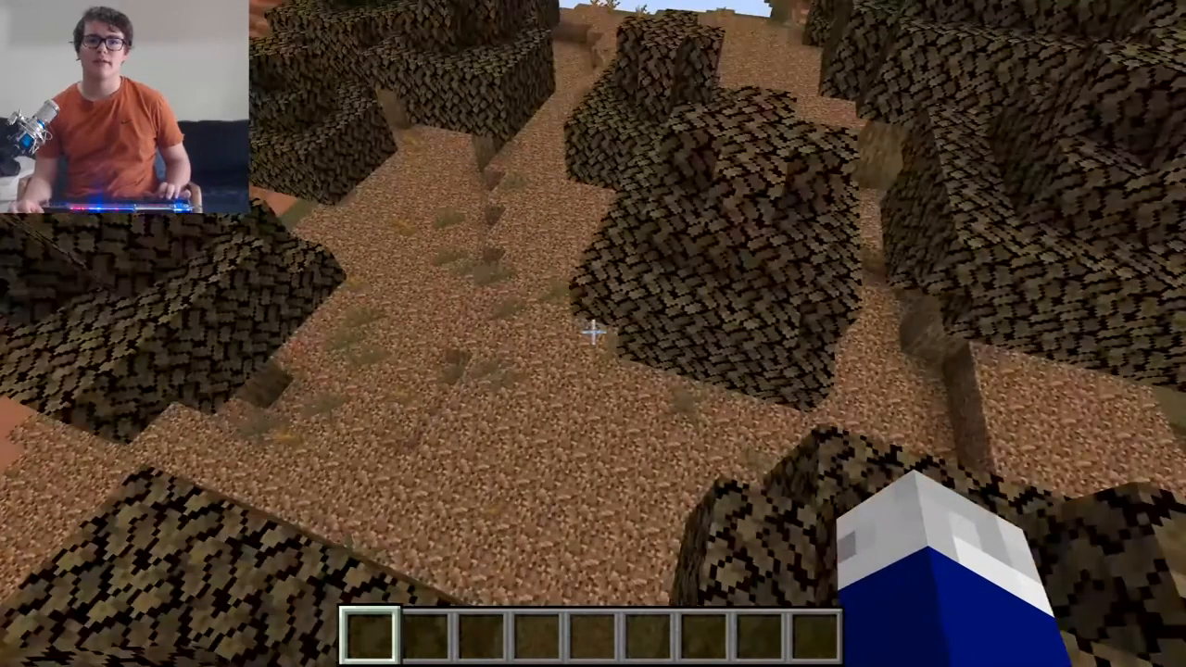
mouse_move(593, 334)
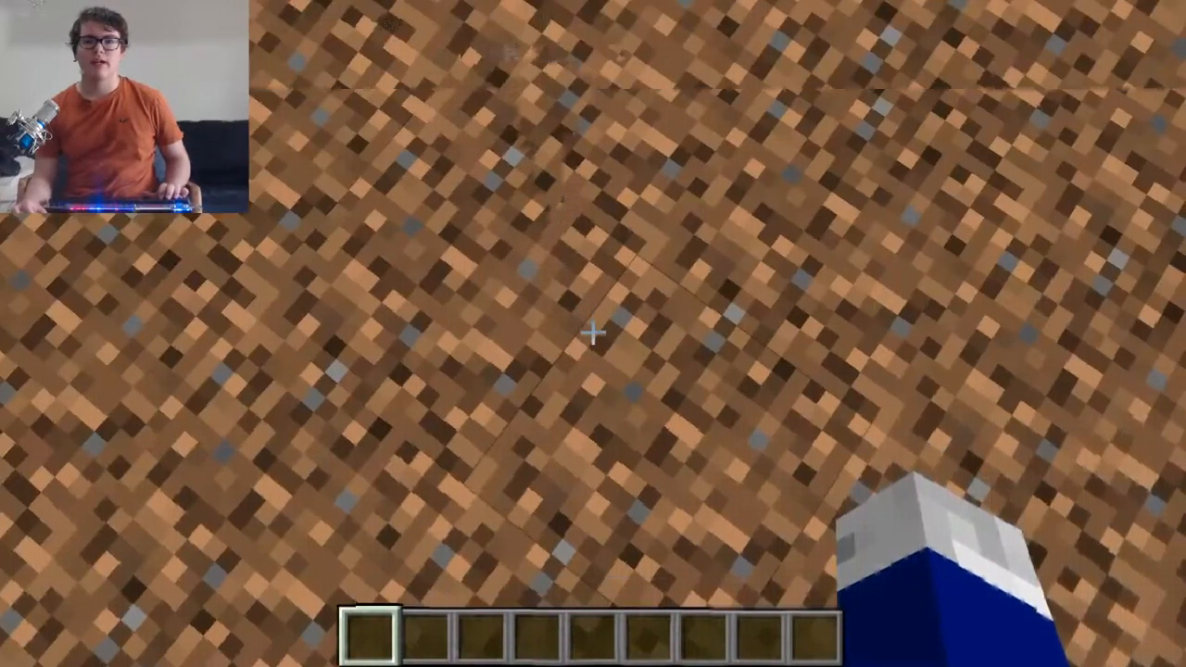
Pause the game and reach Video Settings through Options.
key(Escape)
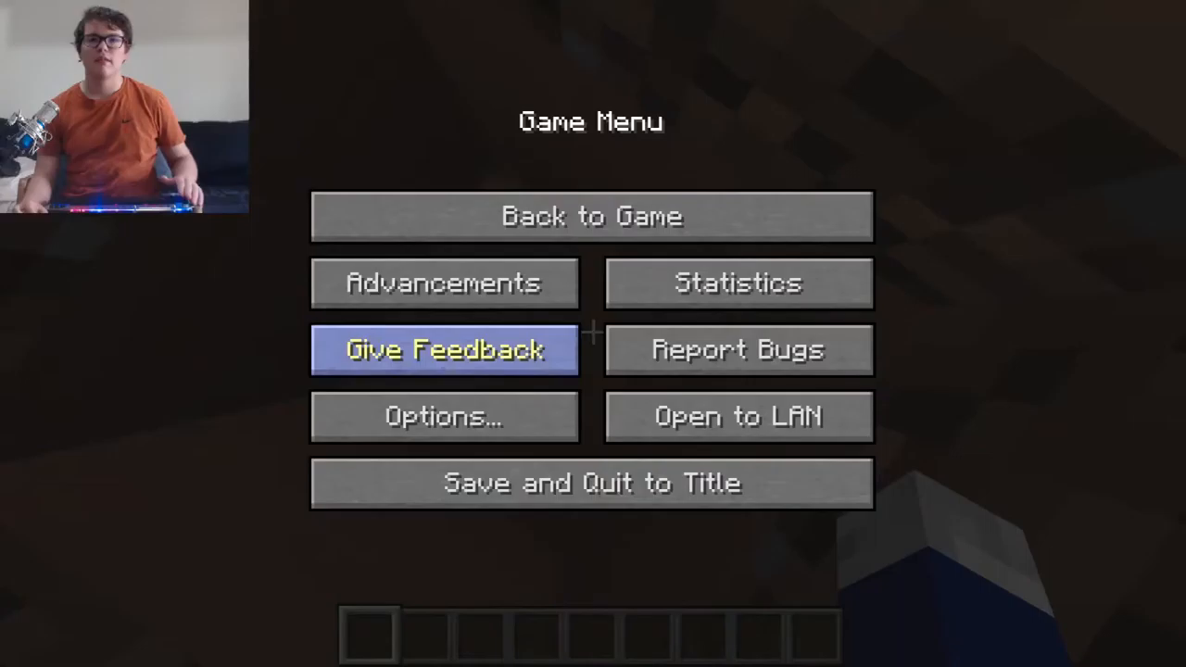
click(445, 415)
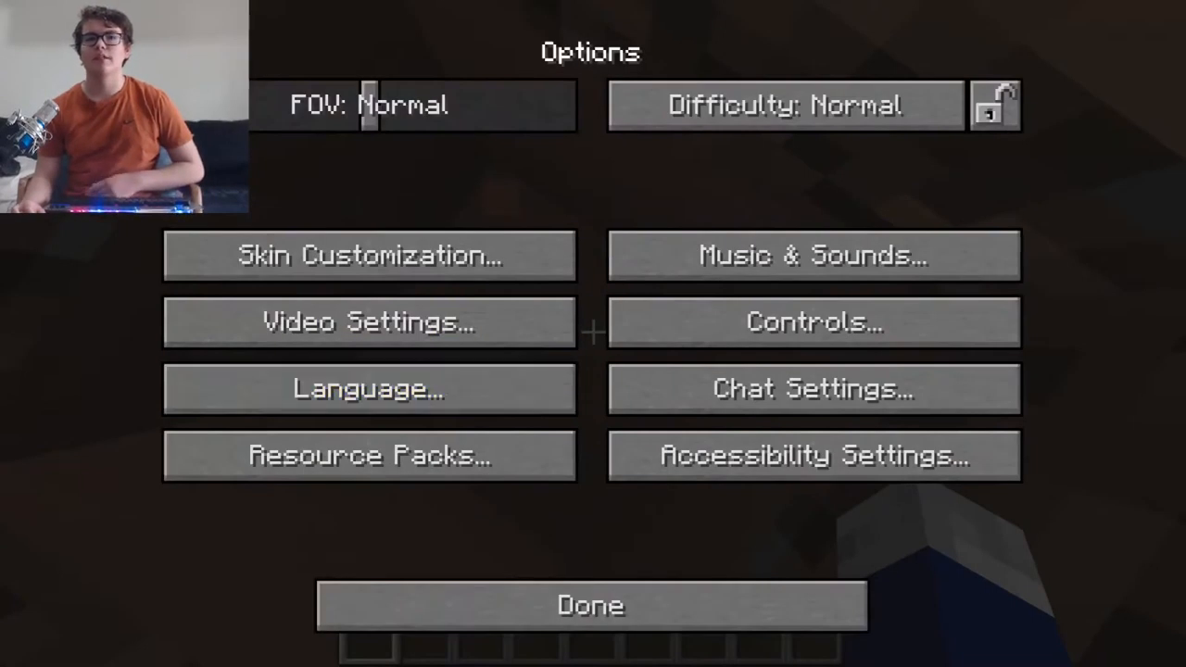
click(367, 322)
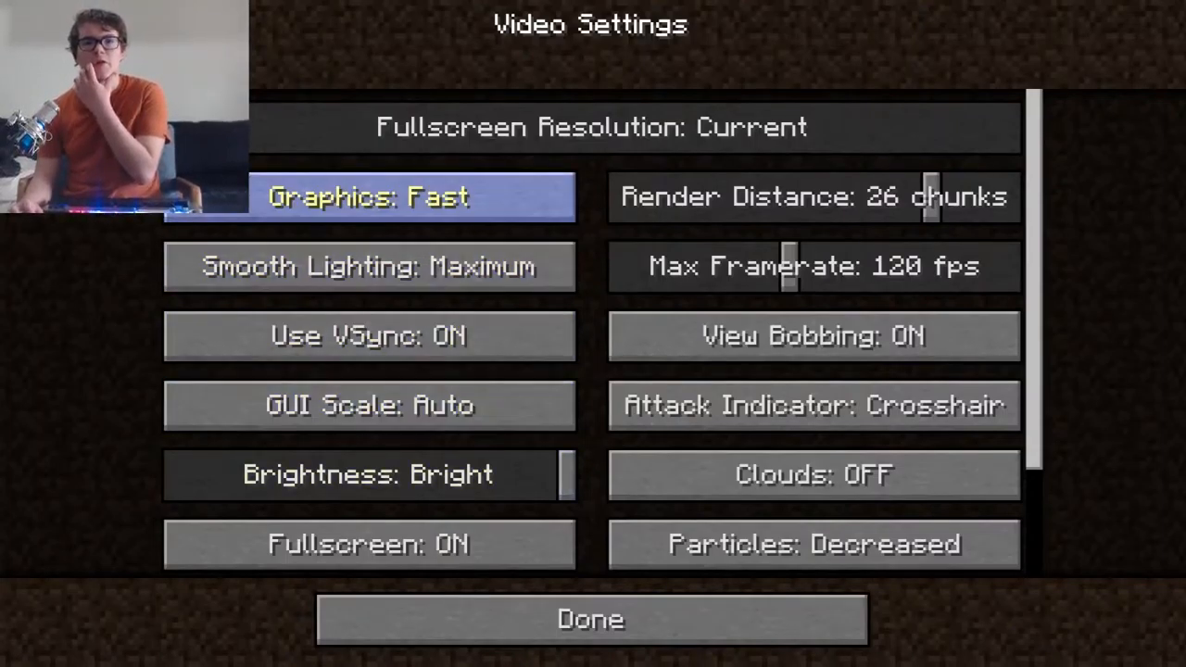
Set fullscreen resolution to 1280x720@29 (24bit) and close the video settings.
click(589, 126)
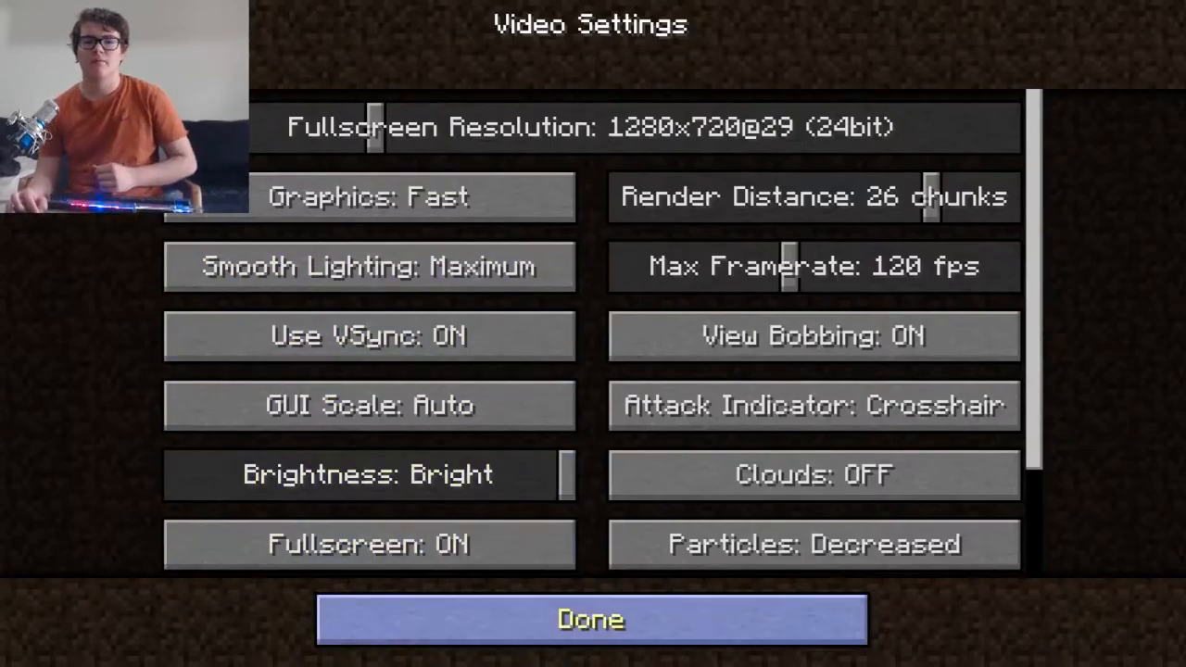
click(589, 619)
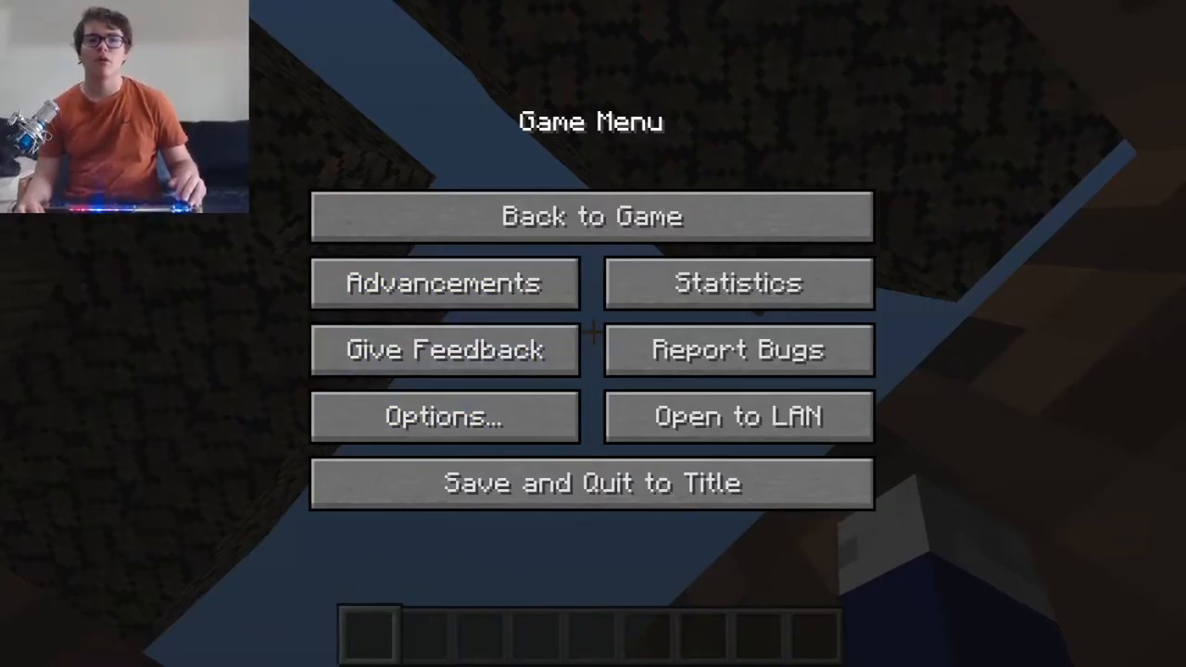
Return to Video Settings and set fullscreen resolution to 2560x1440@23 (24bit).
click(445, 415)
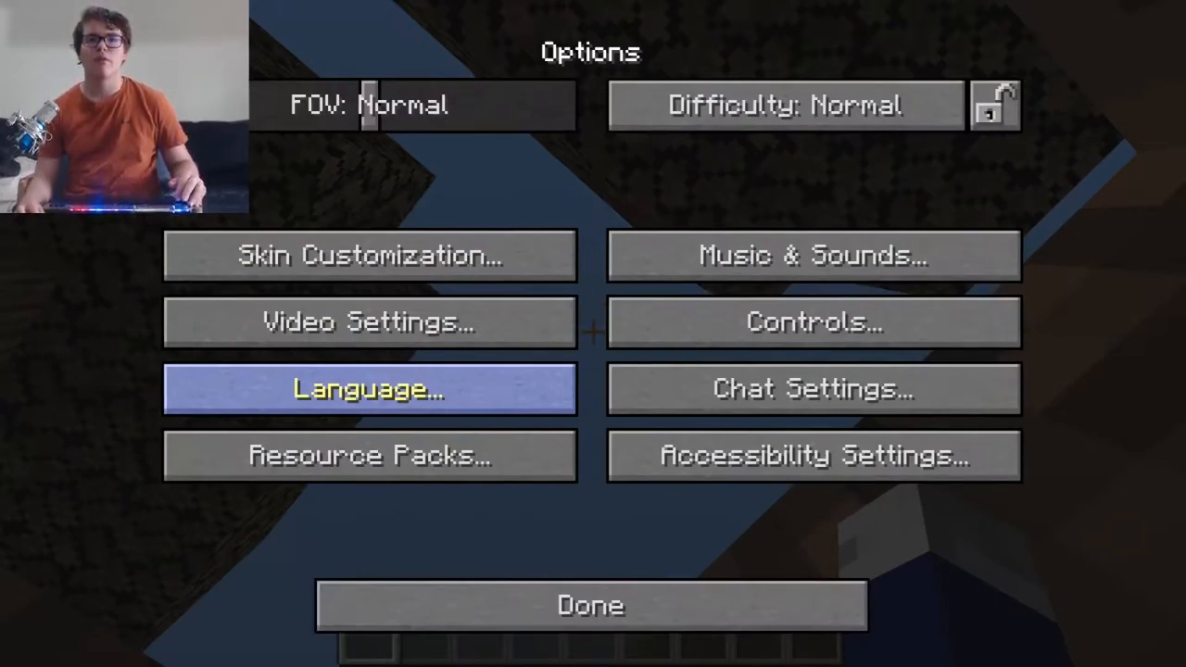
click(367, 322)
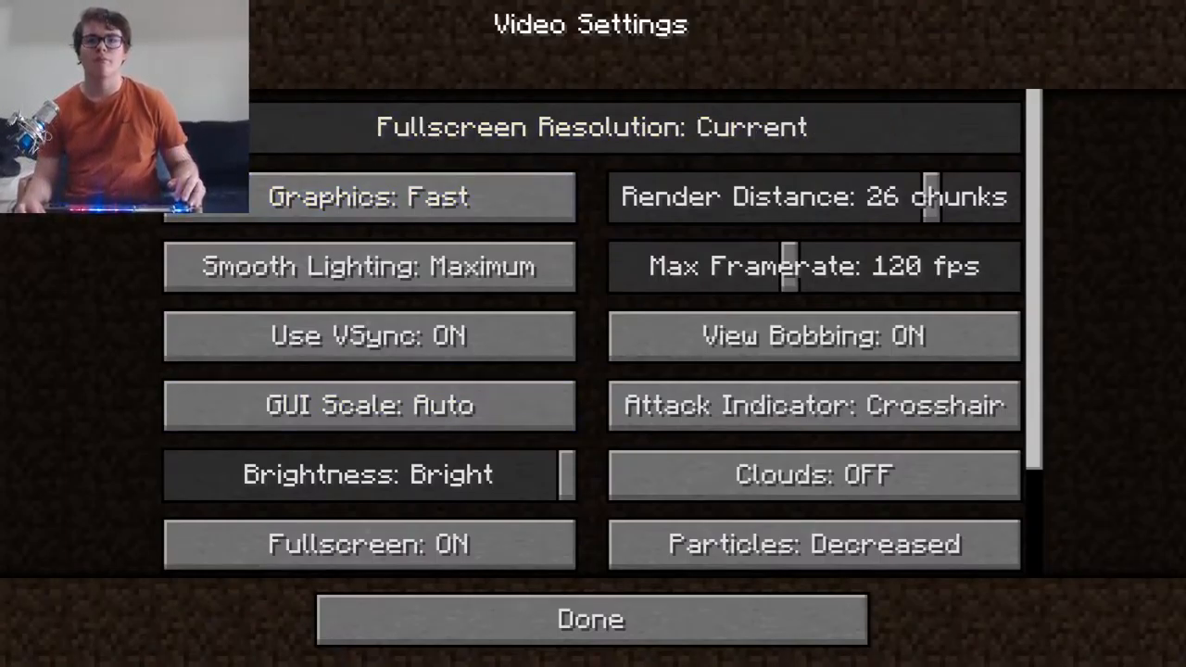
mouse_move(369, 336)
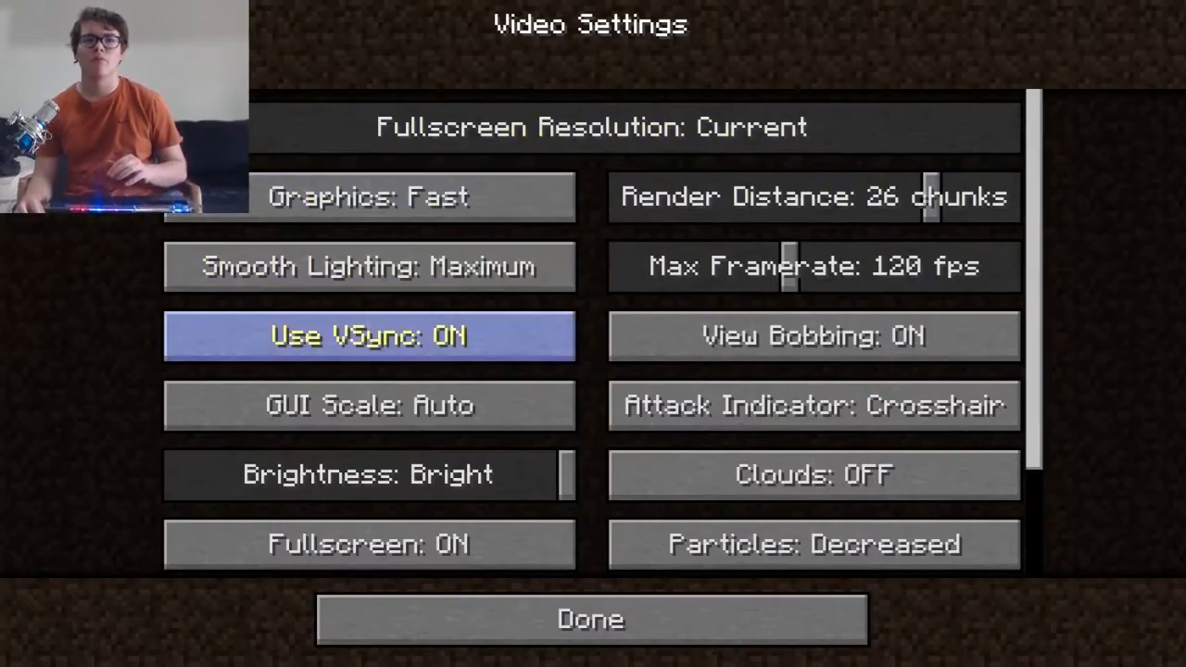
click(589, 126)
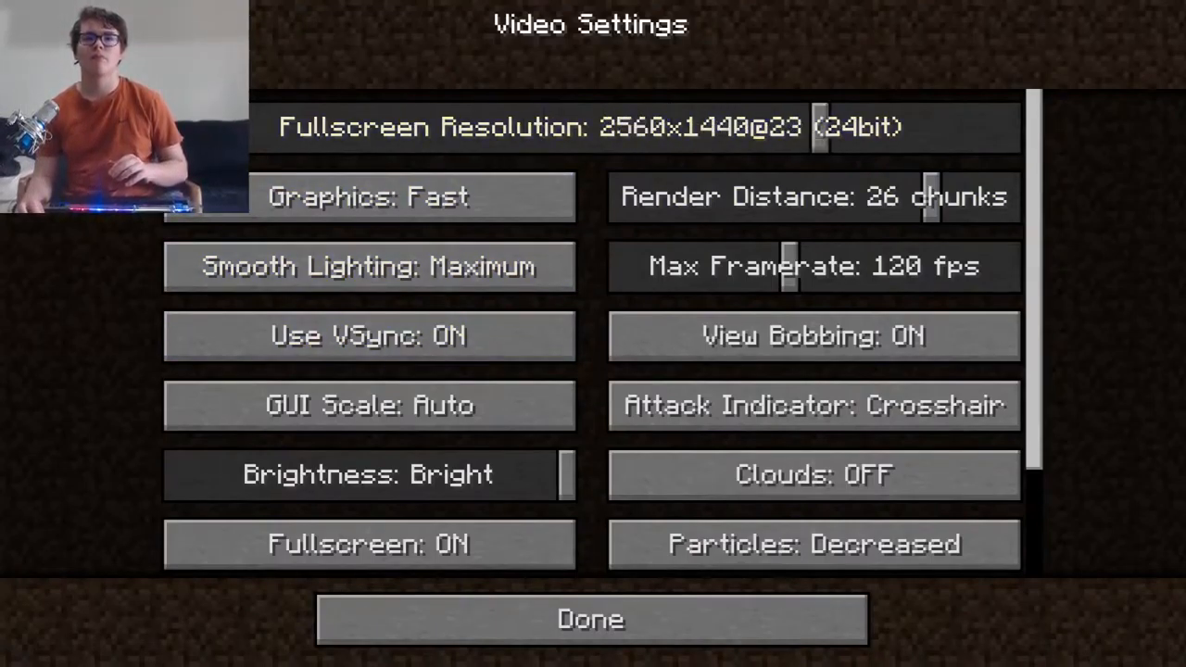